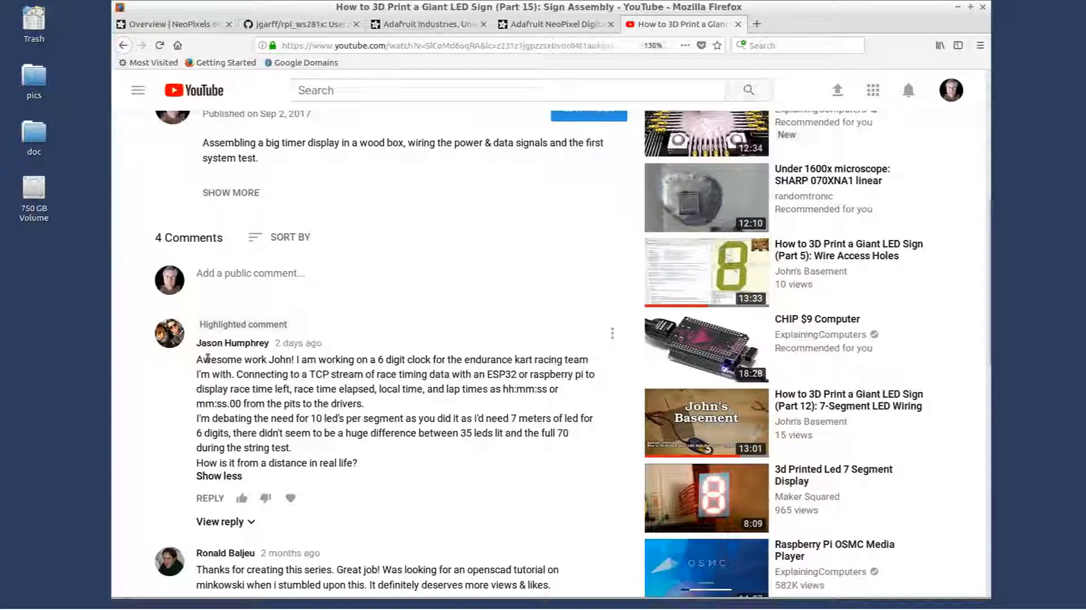
mouse_move(345, 499)
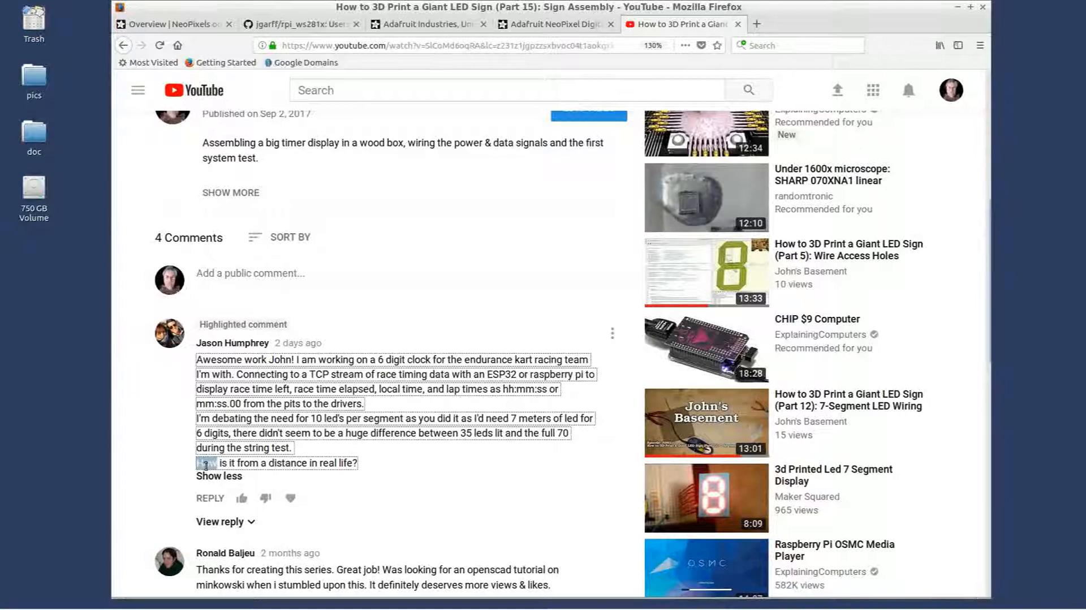
Scroll through Adafruit's NeoPixel LED strip listings for "led strip spi" and return to the top.
left_click(346, 481)
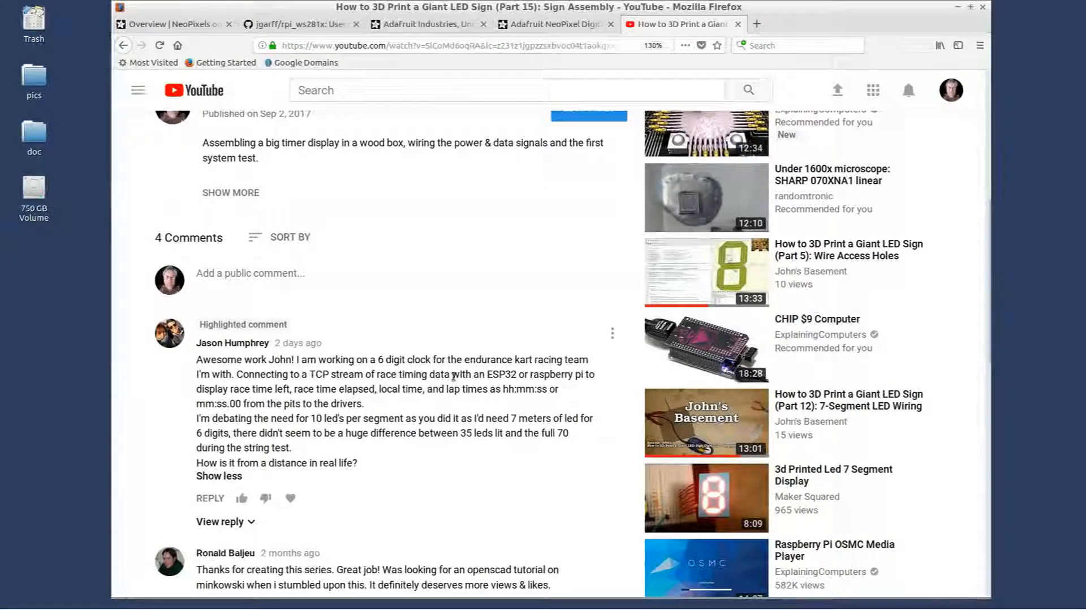
mouse_move(411, 431)
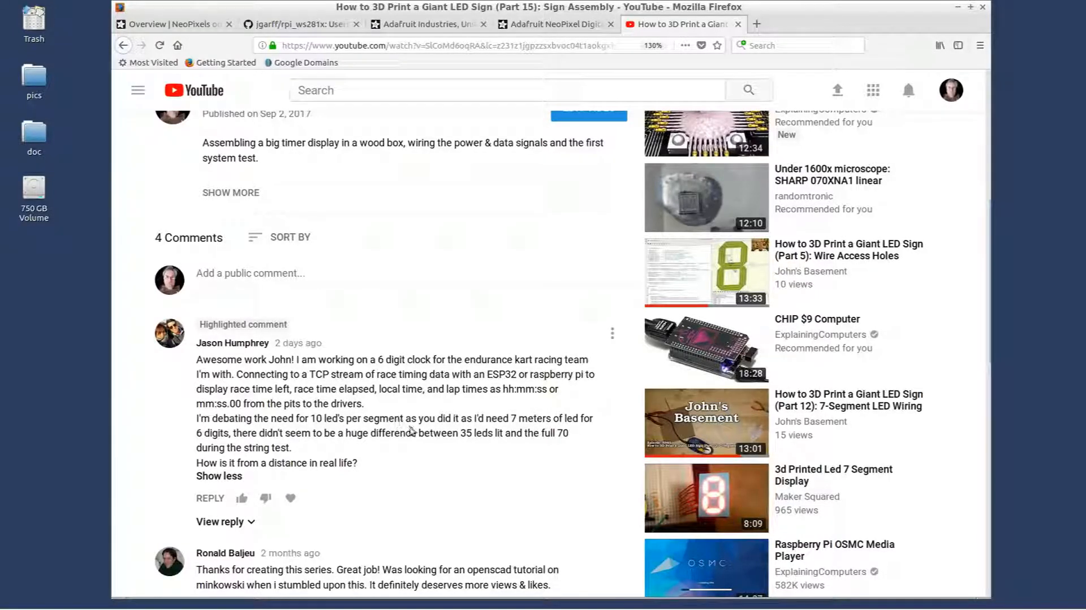
mouse_move(440, 432)
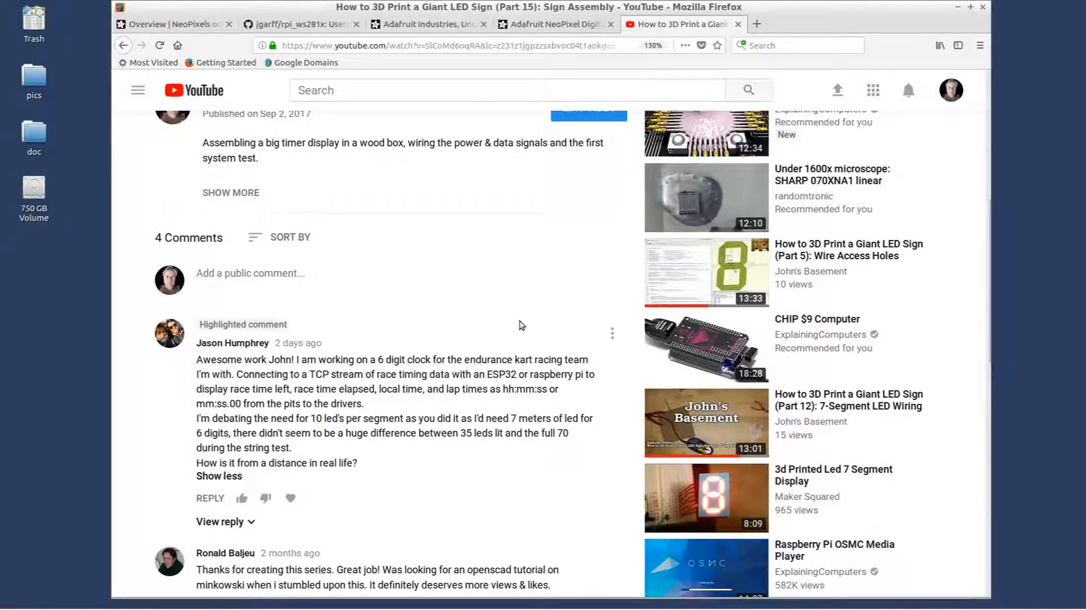
mouse_move(522, 407)
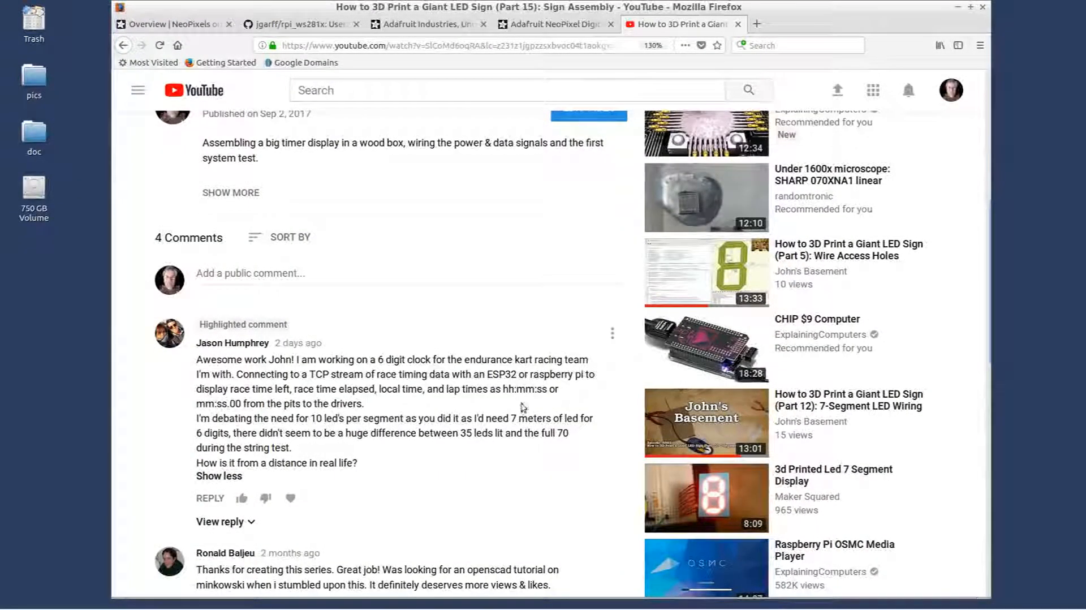
mouse_move(512, 438)
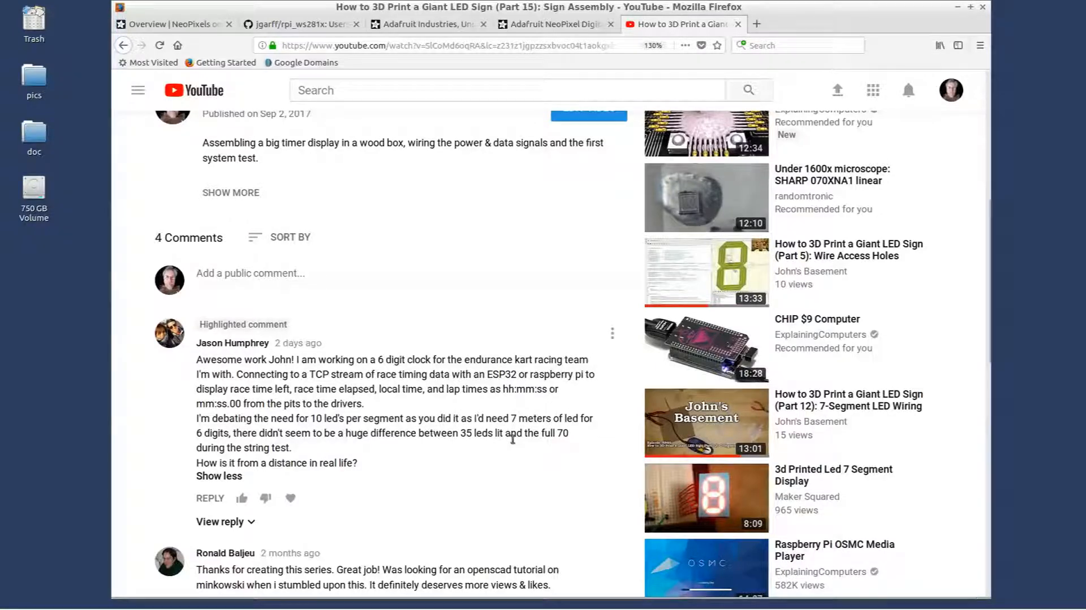
mouse_move(317, 418)
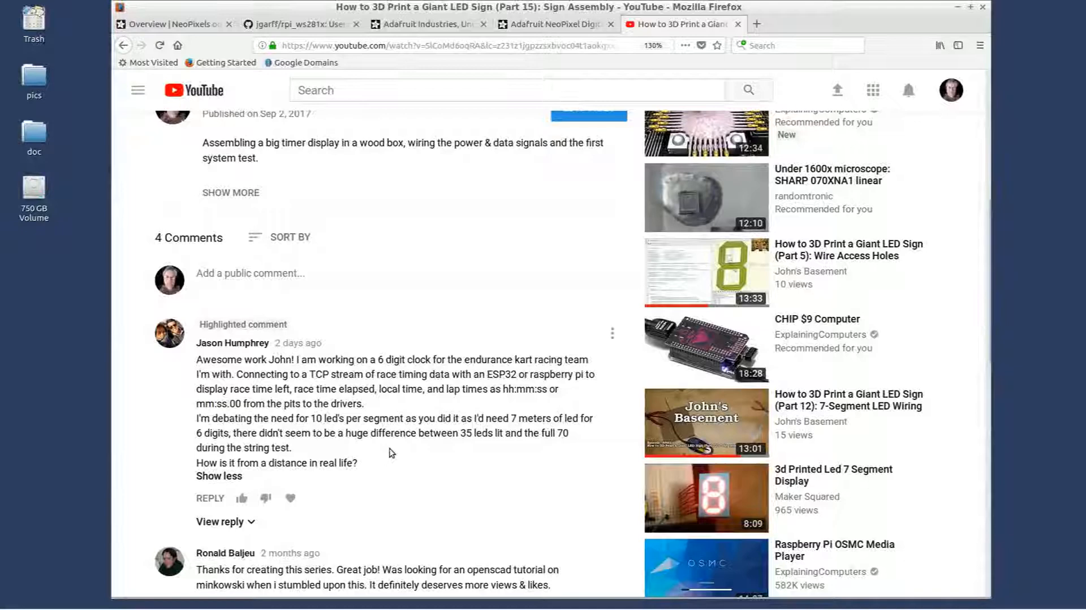
left_click(554, 24)
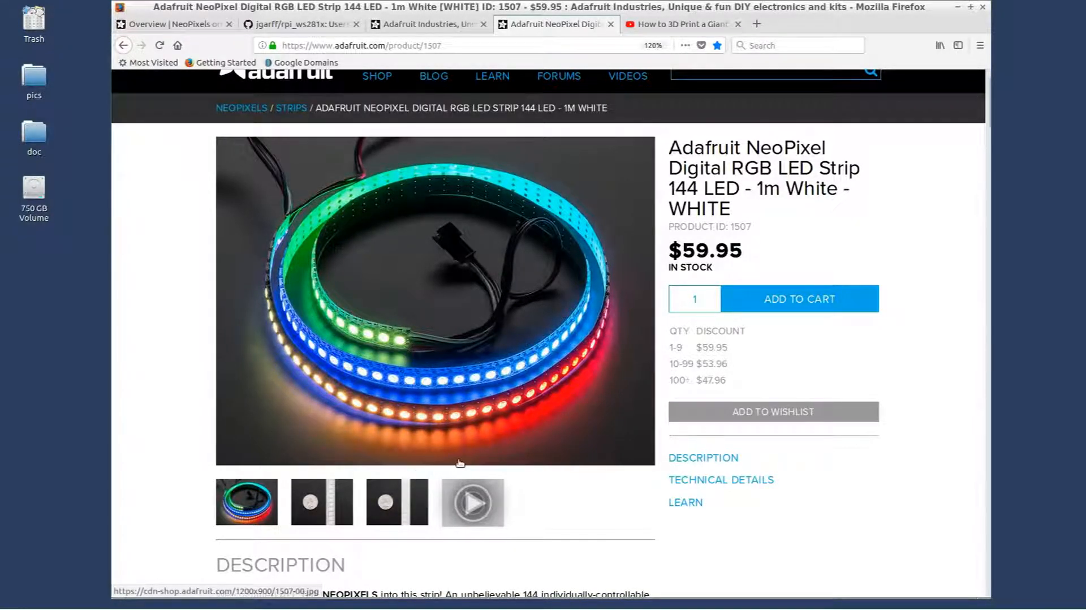
scroll("down", 3)
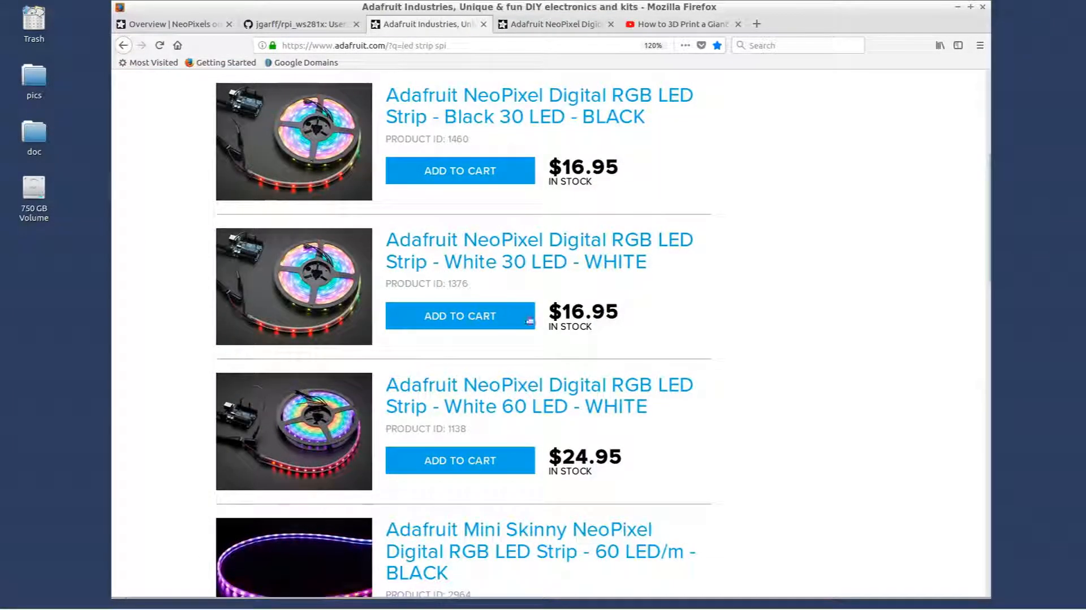
scroll("down", 3)
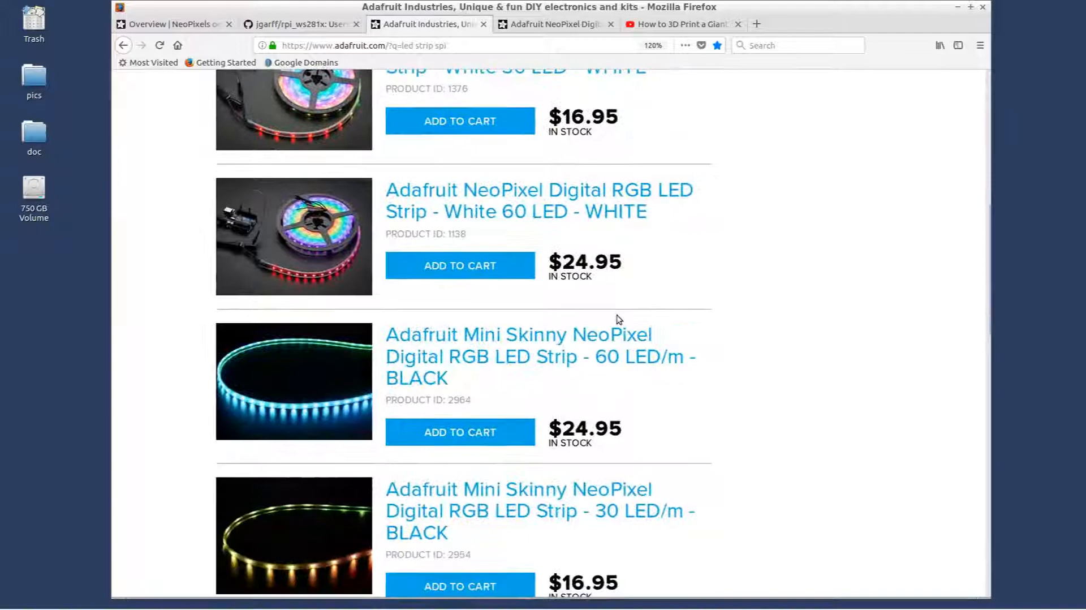
scroll("down", 3)
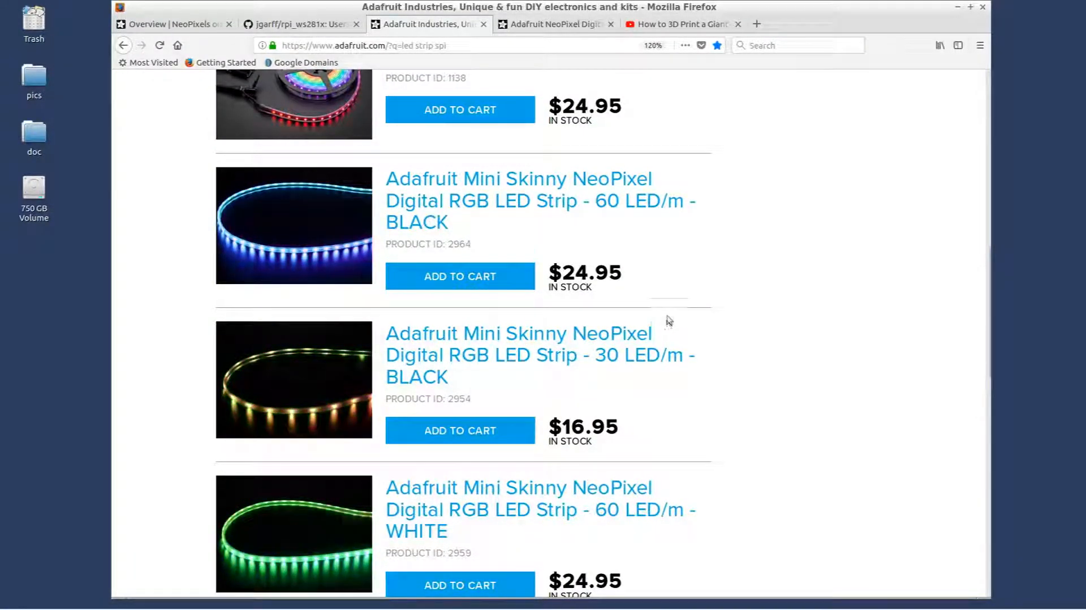
scroll("down", 3)
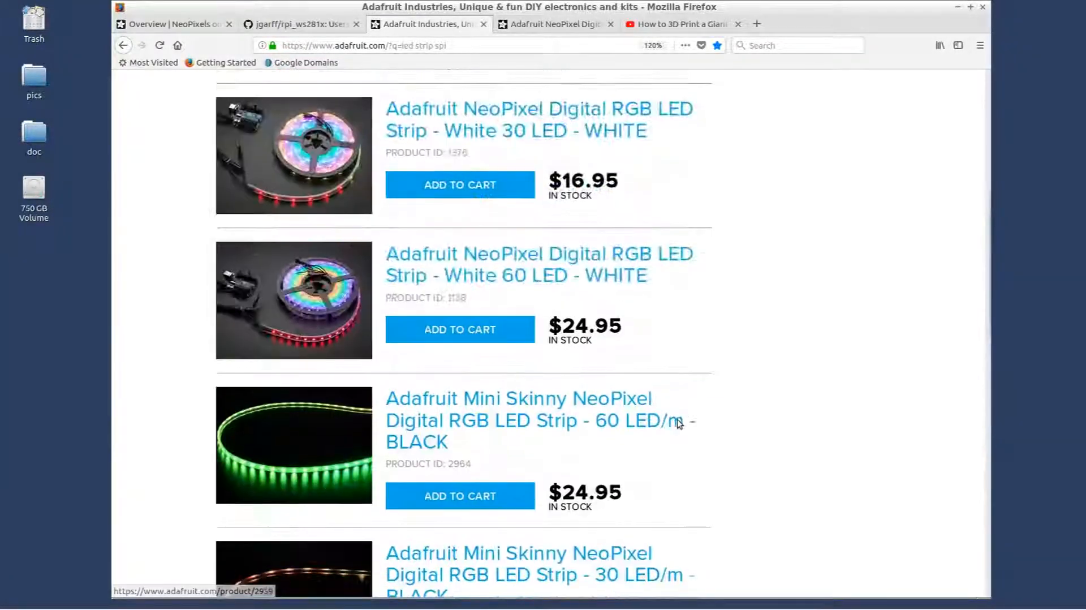
scroll("up", 3)
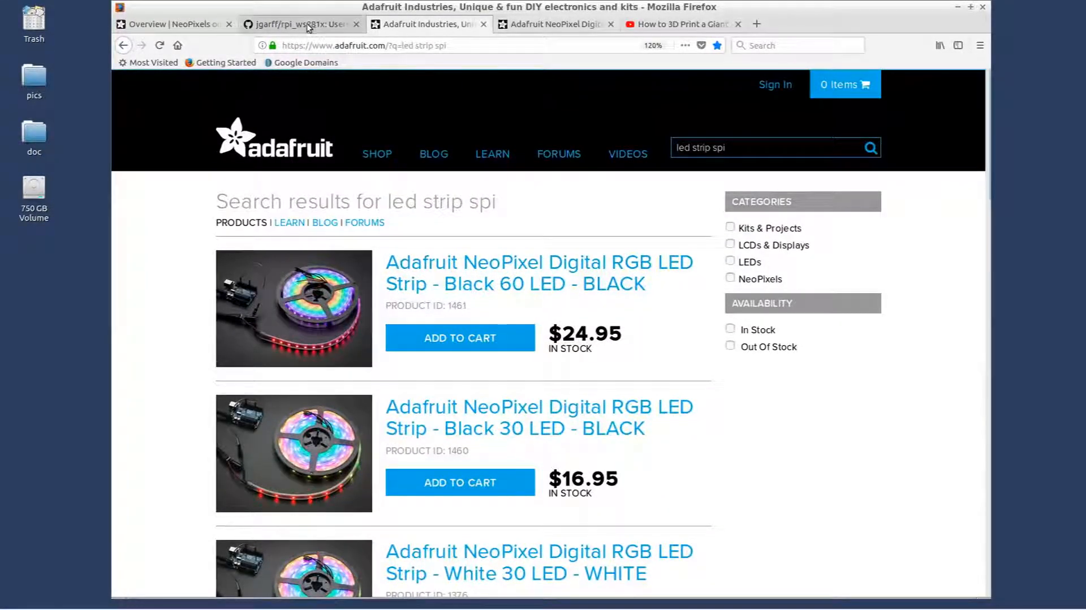
Reach the guide's overview paragraph crediting Jeremy Garff's rpi_ws281x library, via the GitHub tab.
left_click(299, 24)
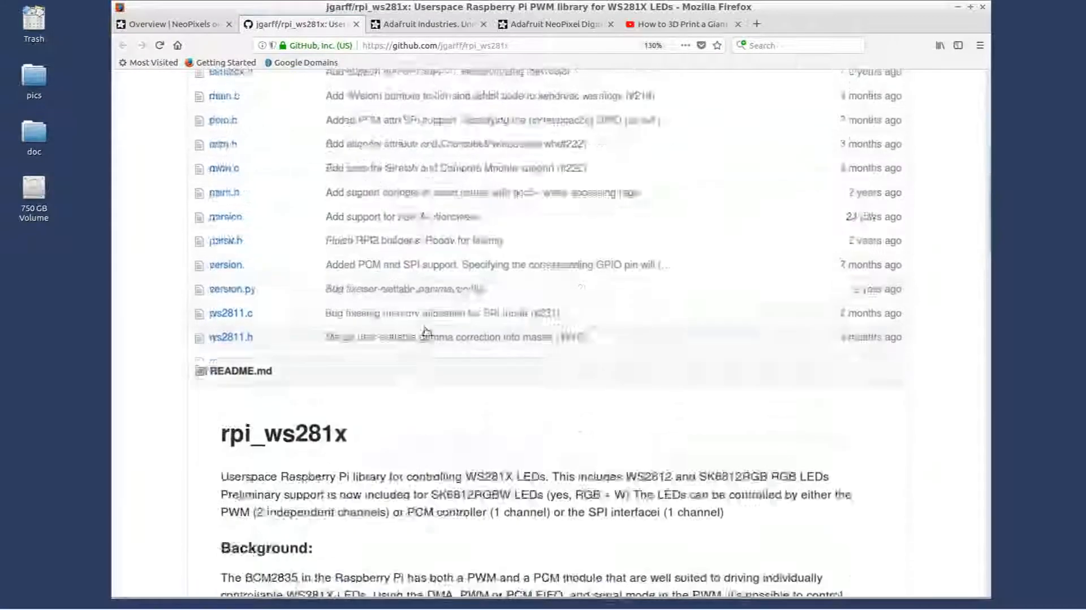
scroll("up", 3)
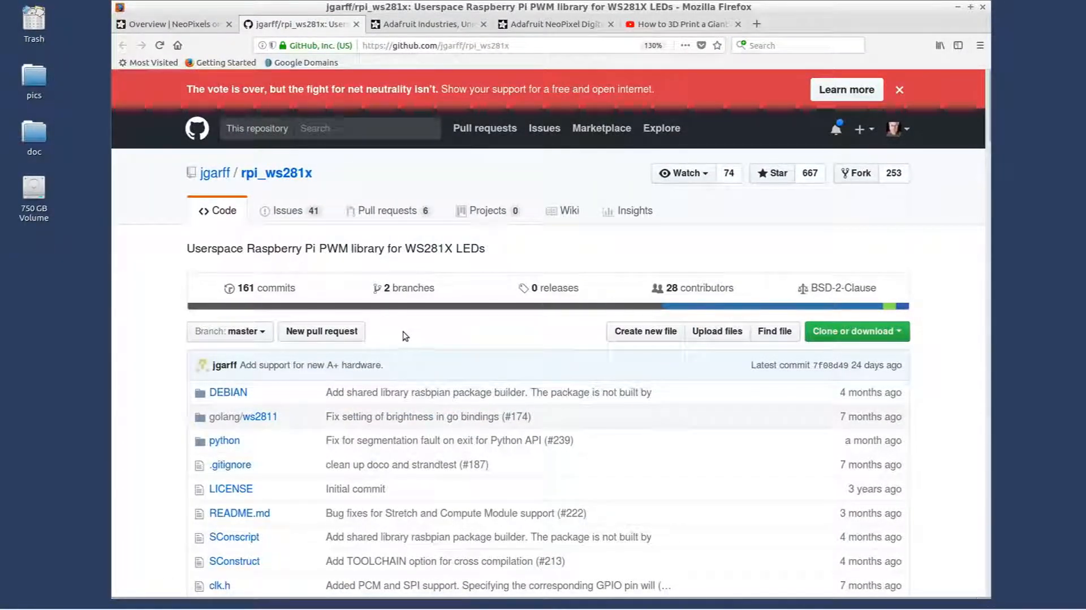
left_click(169, 23)
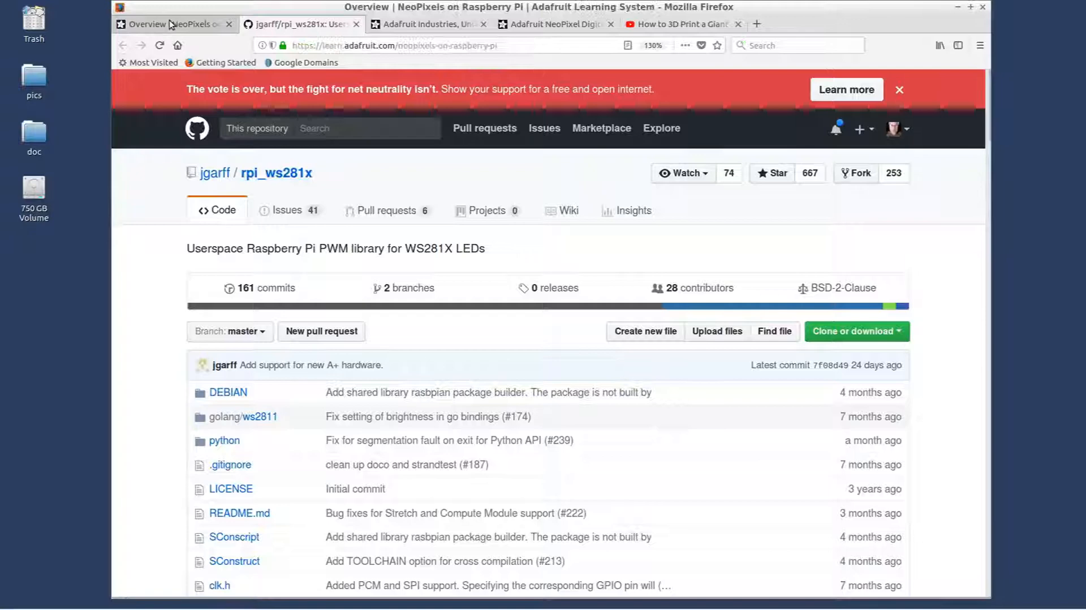
left_click(167, 24)
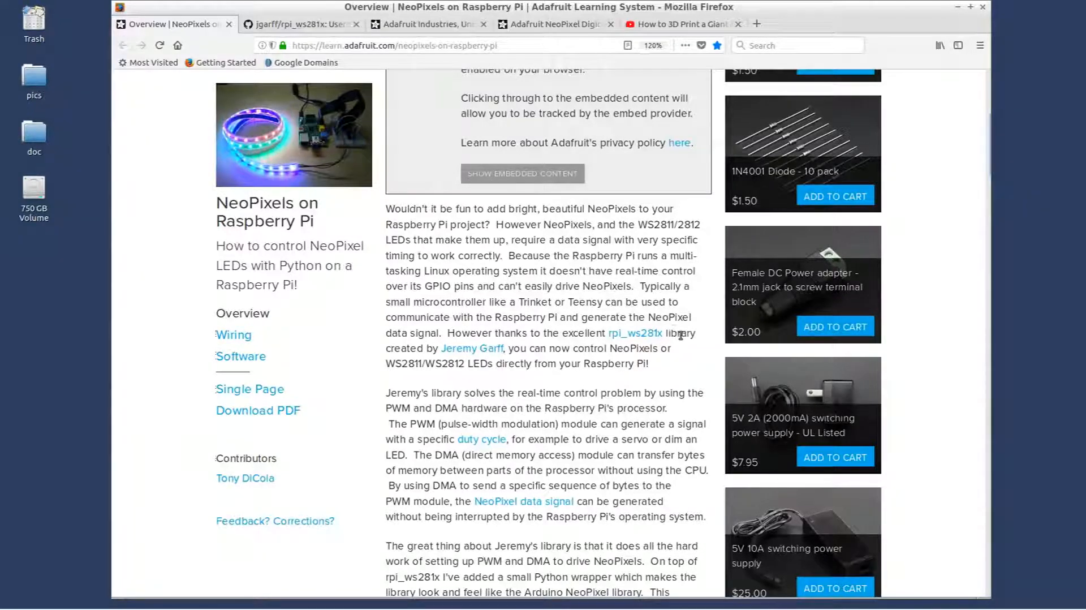
double_click(635, 334)
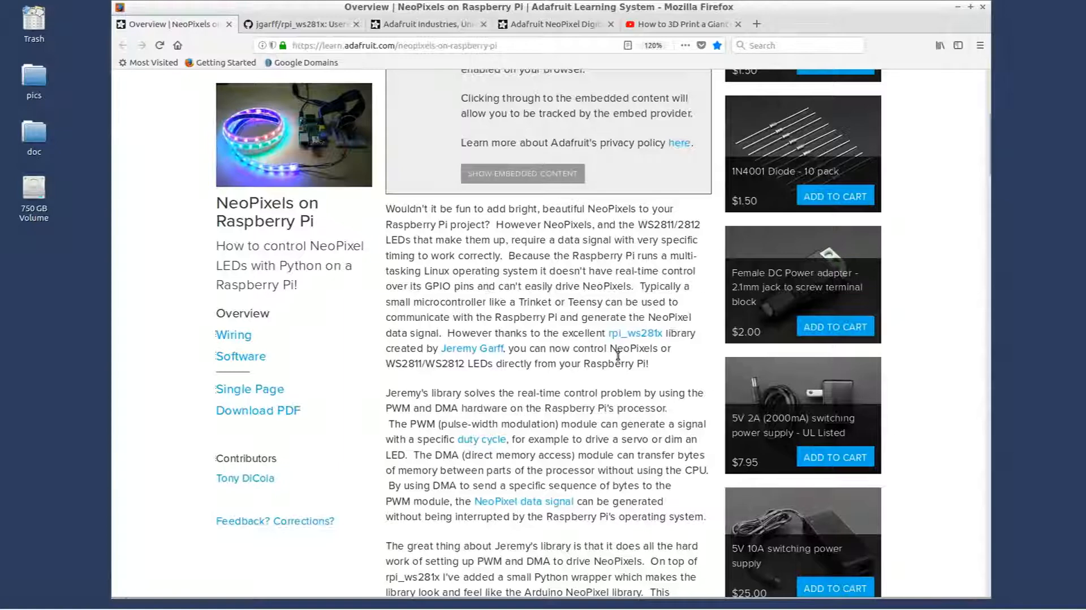
mouse_move(568, 319)
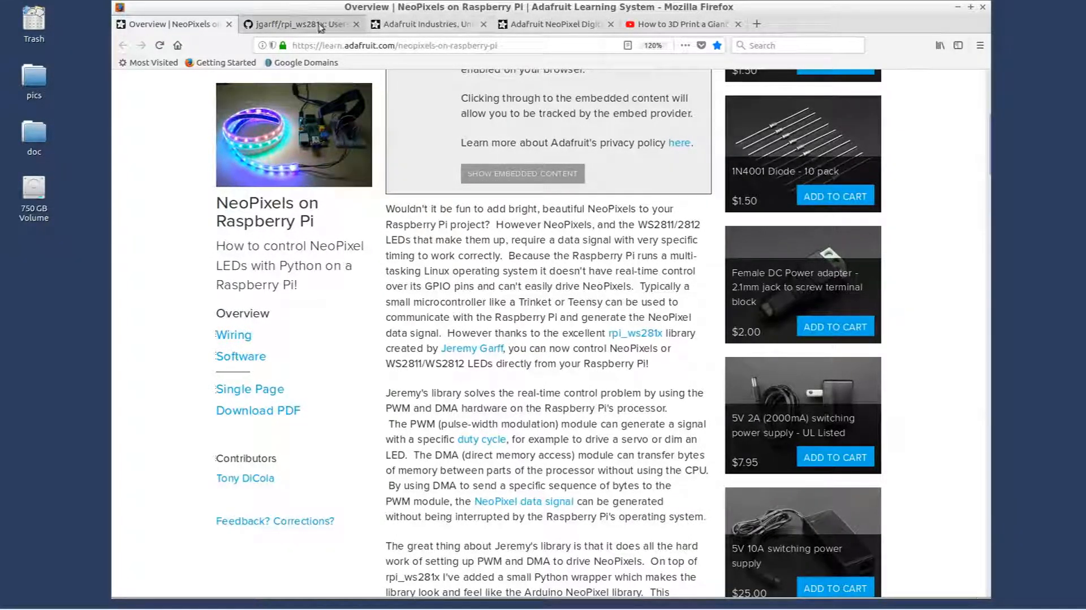
Review the jgarff/rpi_ws281x file list and README on the WS281X LED library, ending at the header.
left_click(299, 24)
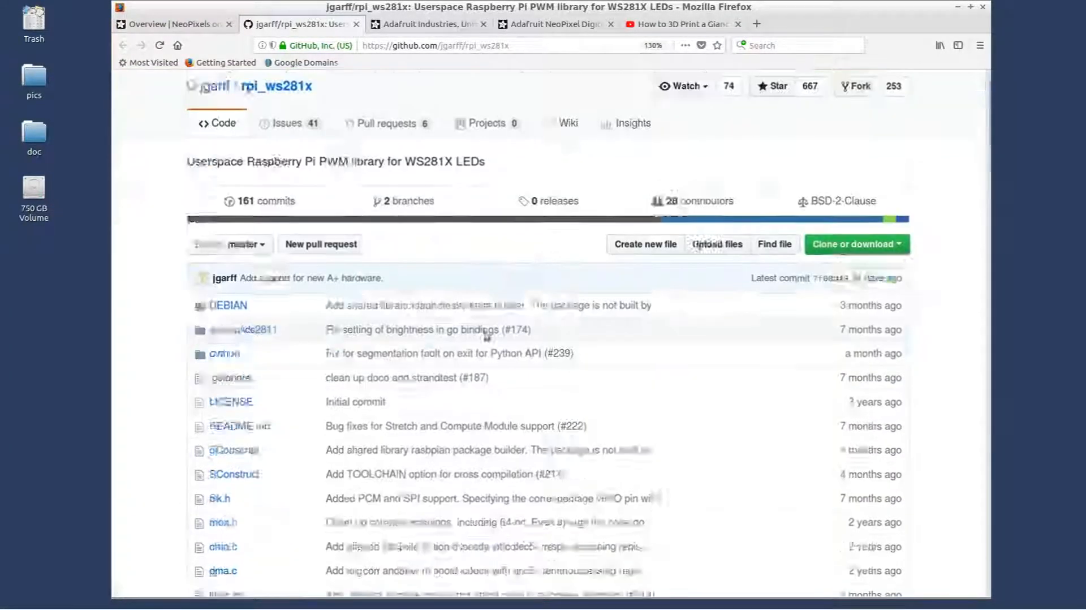
scroll("down", 3)
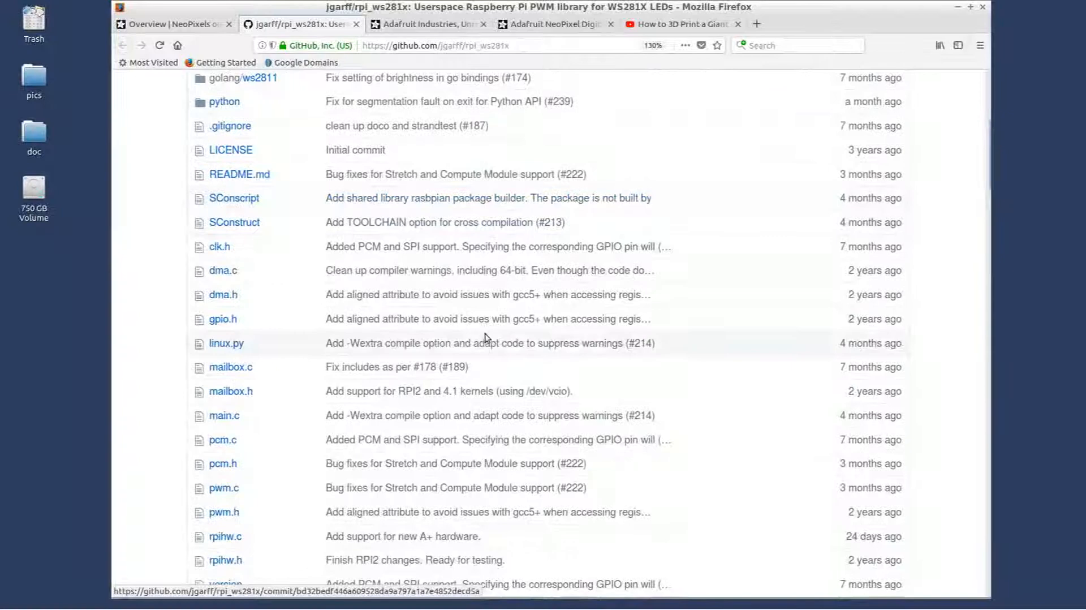
scroll("down", 3)
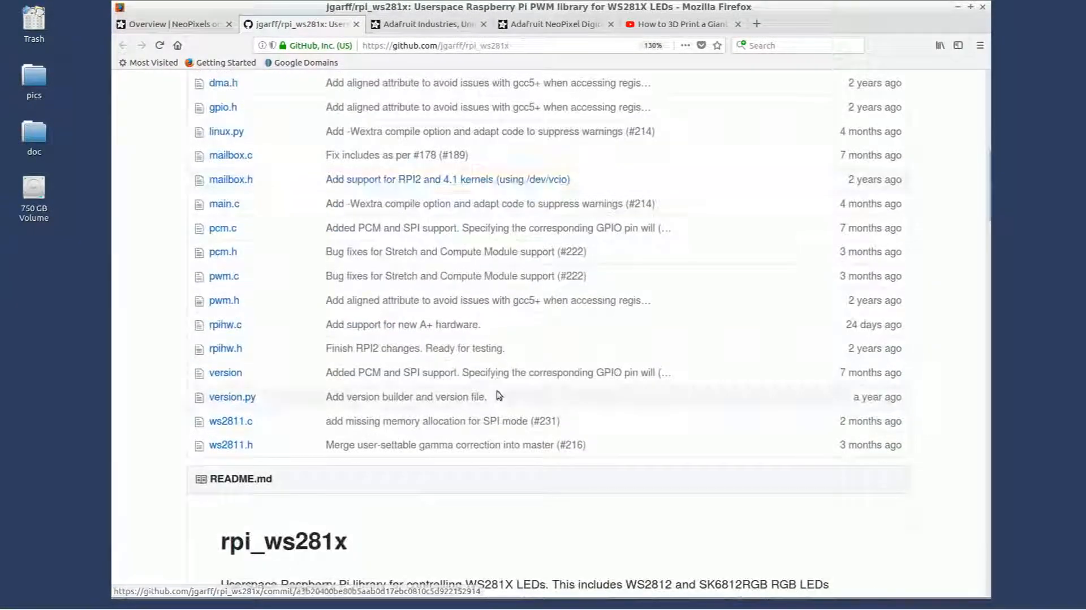
mouse_move(553, 403)
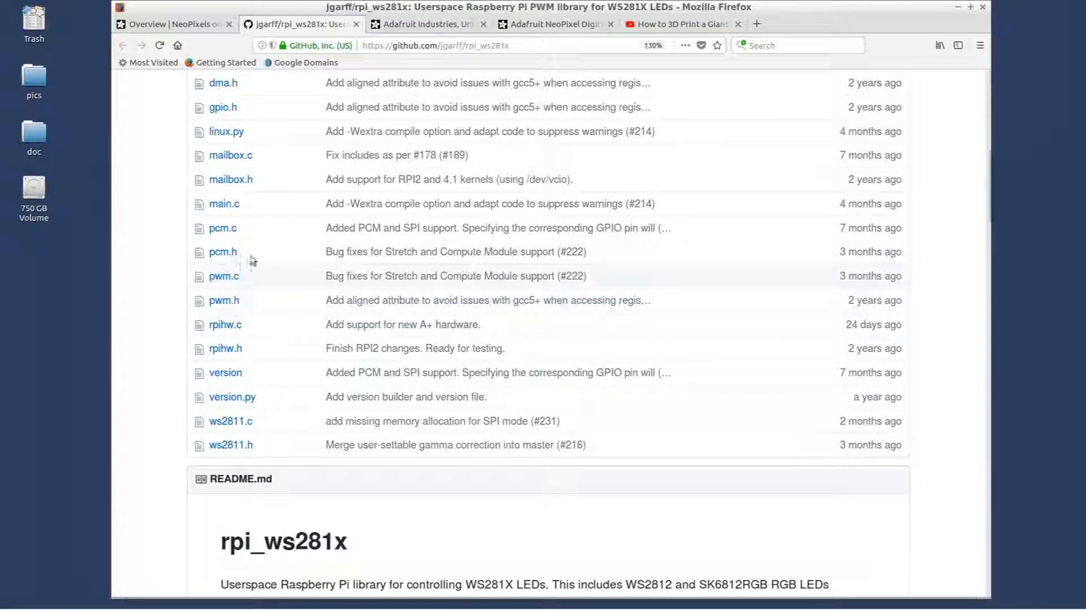
mouse_move(326, 279)
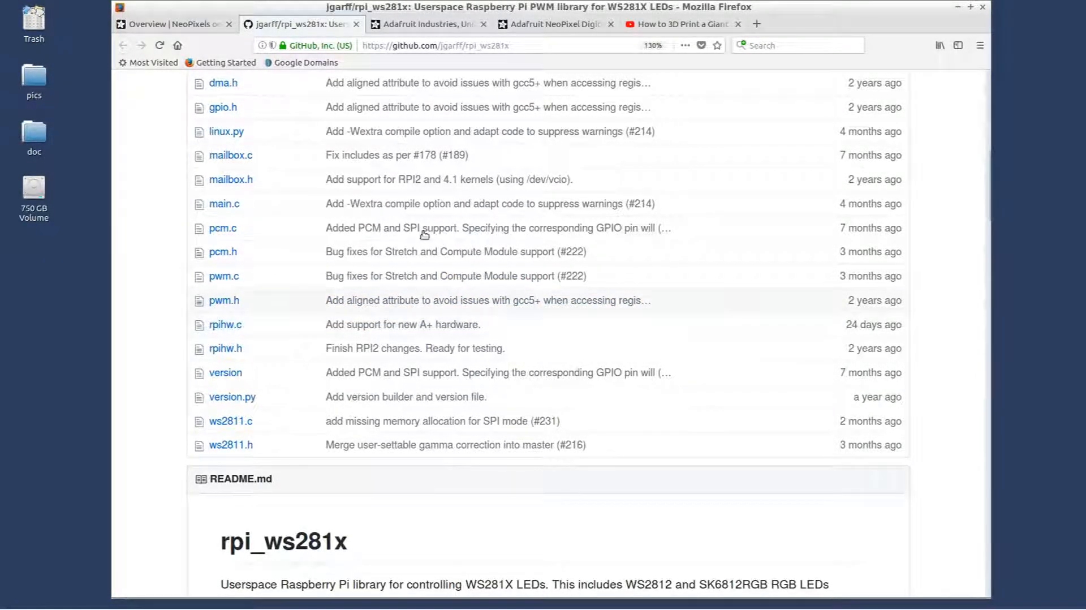
scroll("down", 3)
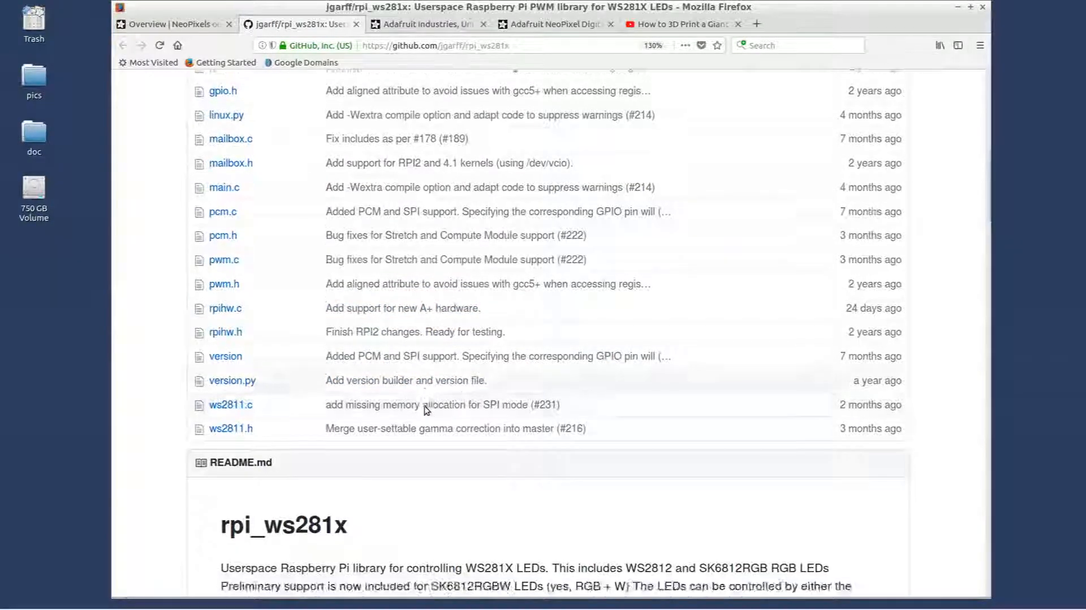
scroll("down", 3)
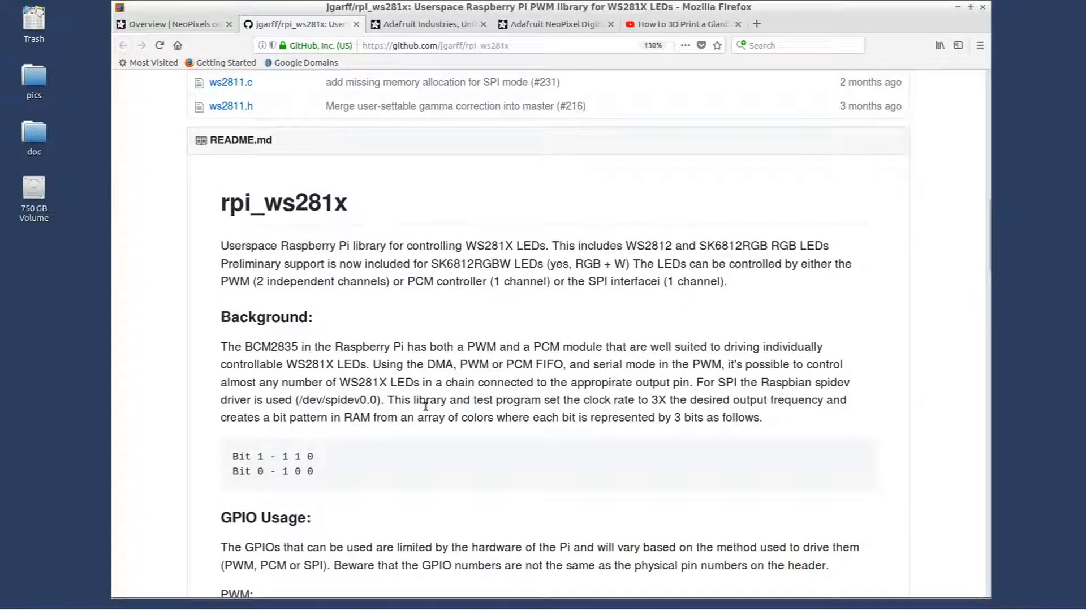
scroll("up", 3)
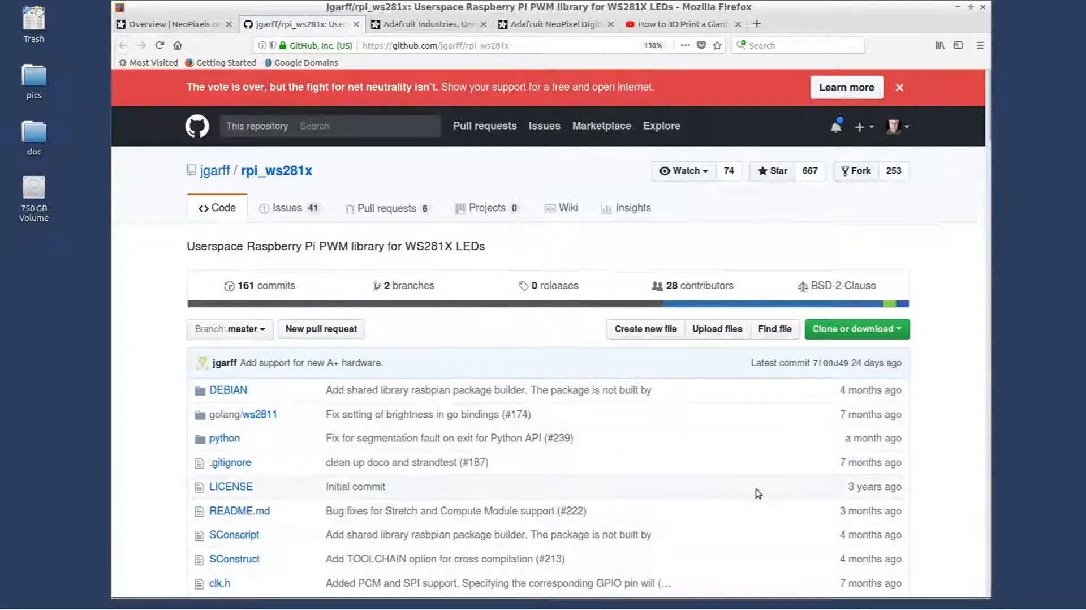
scroll("down", 3)
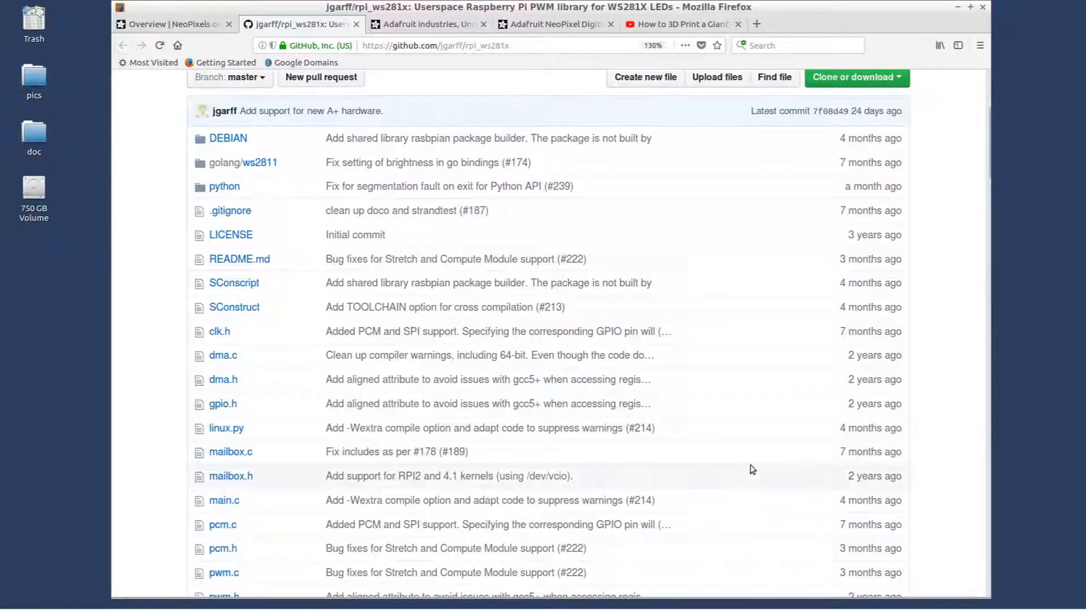
scroll("up", 3)
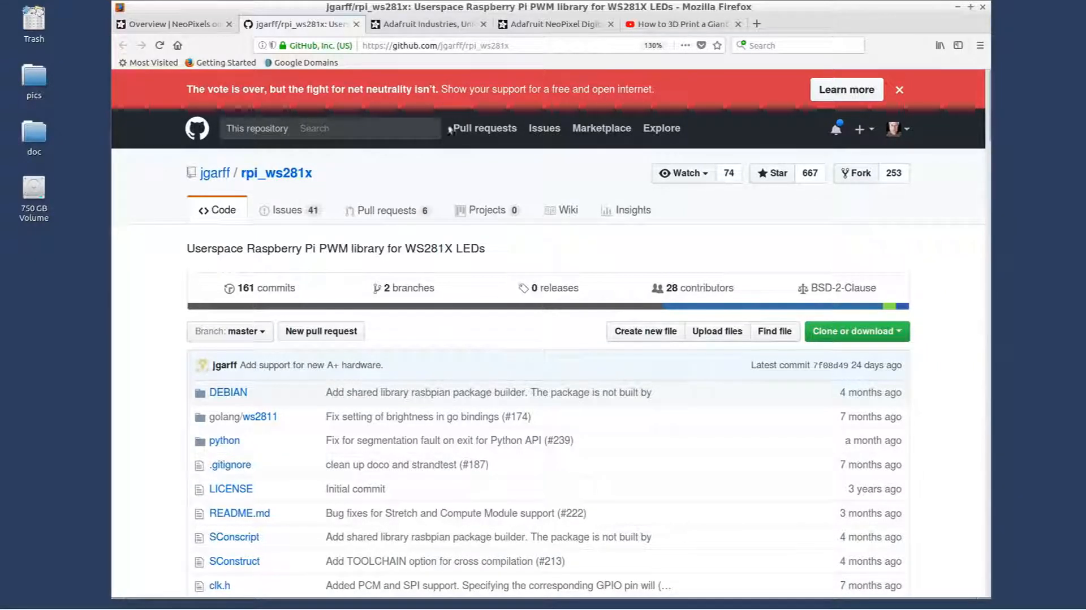
mouse_move(439, 186)
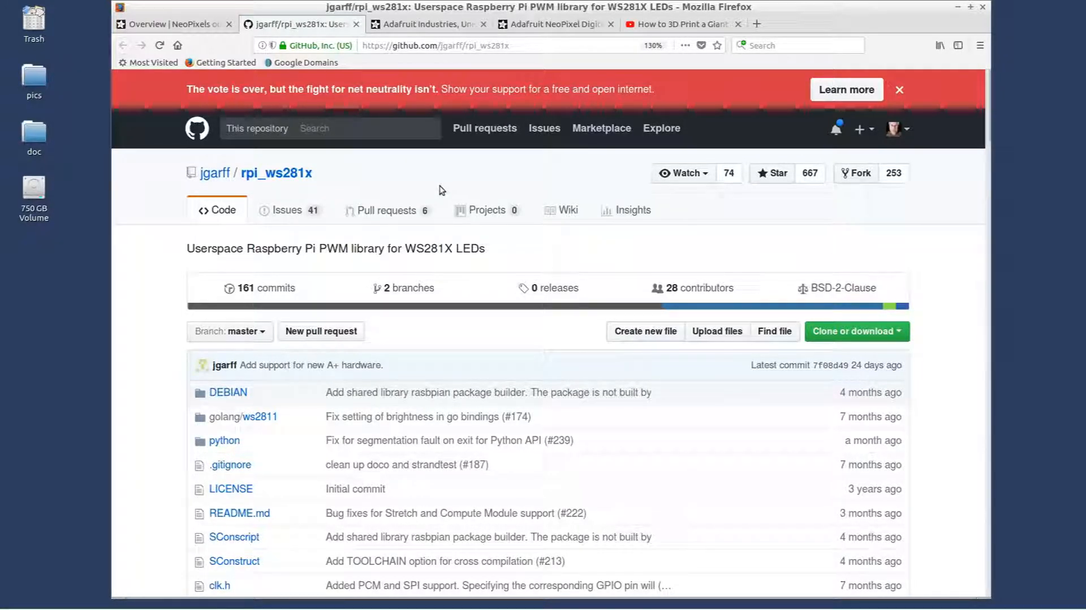
mouse_move(444, 190)
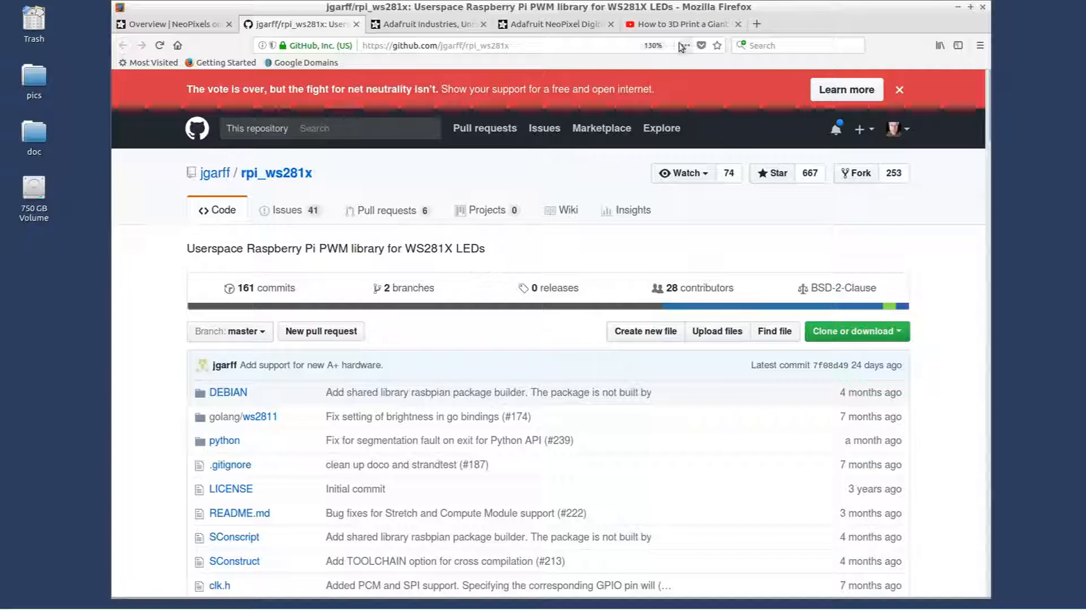
Return to the Giant LED Sign part 15 video's viewer comment about the 6-digit race-timing clock.
left_click(681, 24)
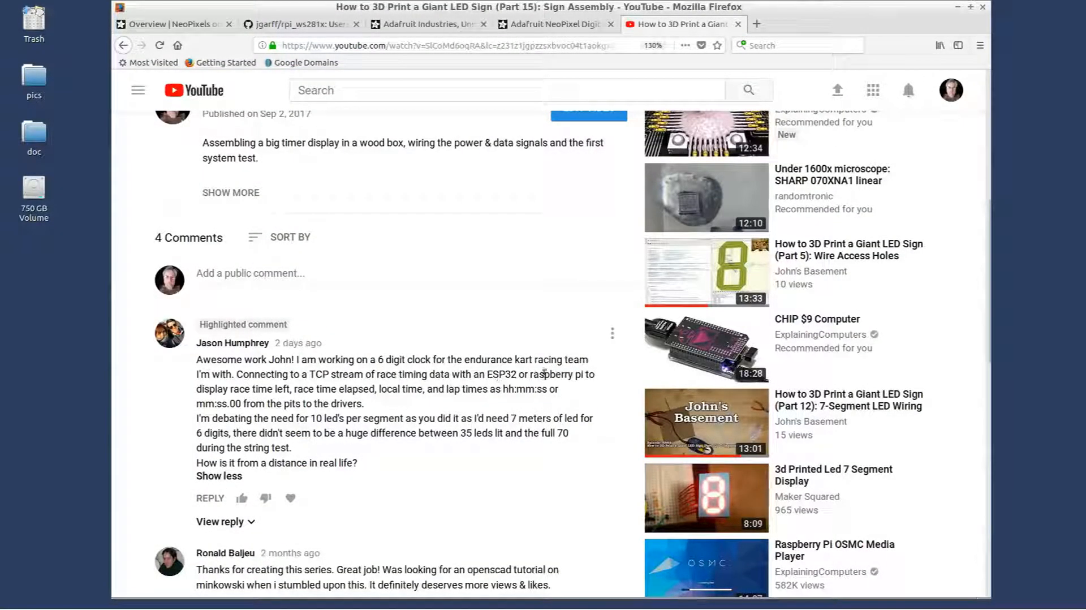
mouse_move(422, 420)
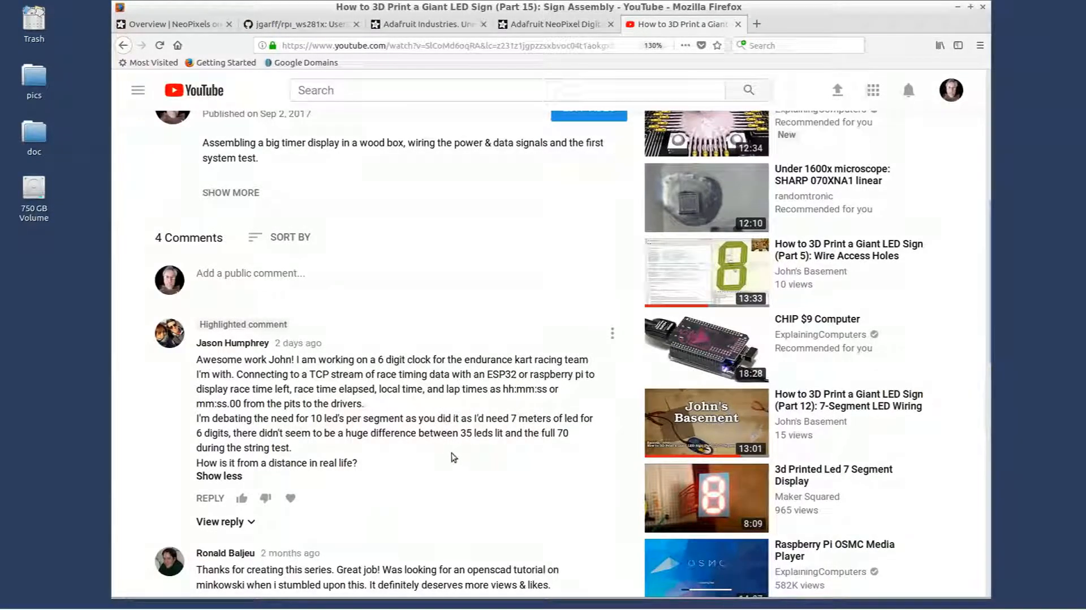
mouse_move(398, 451)
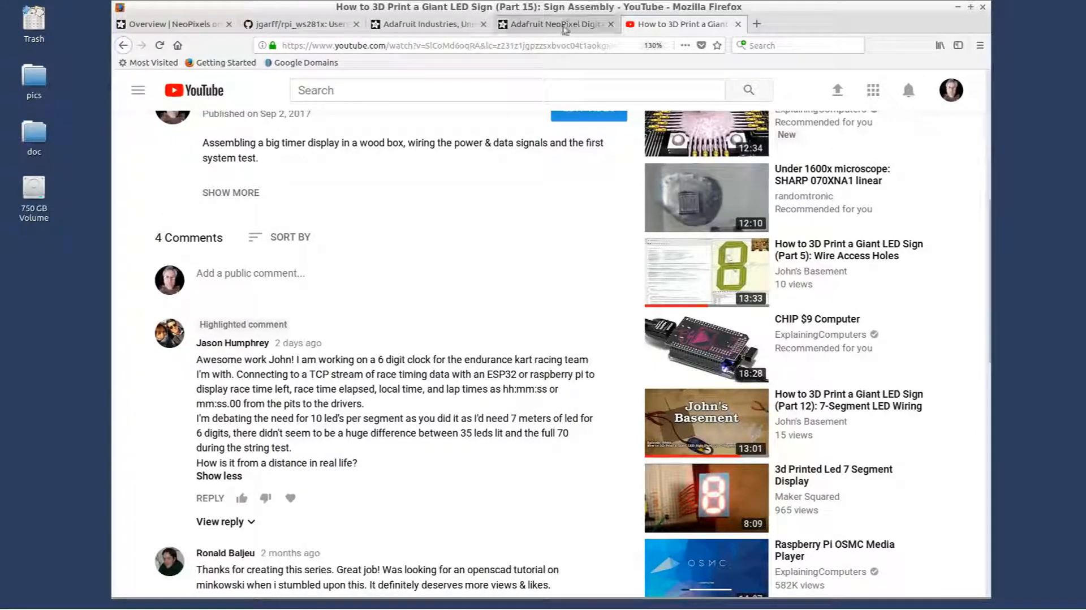
Read the Description of the NeoPixel 144-LED 1m white strip ($59.95, in stock), then return to the top.
left_click(554, 24)
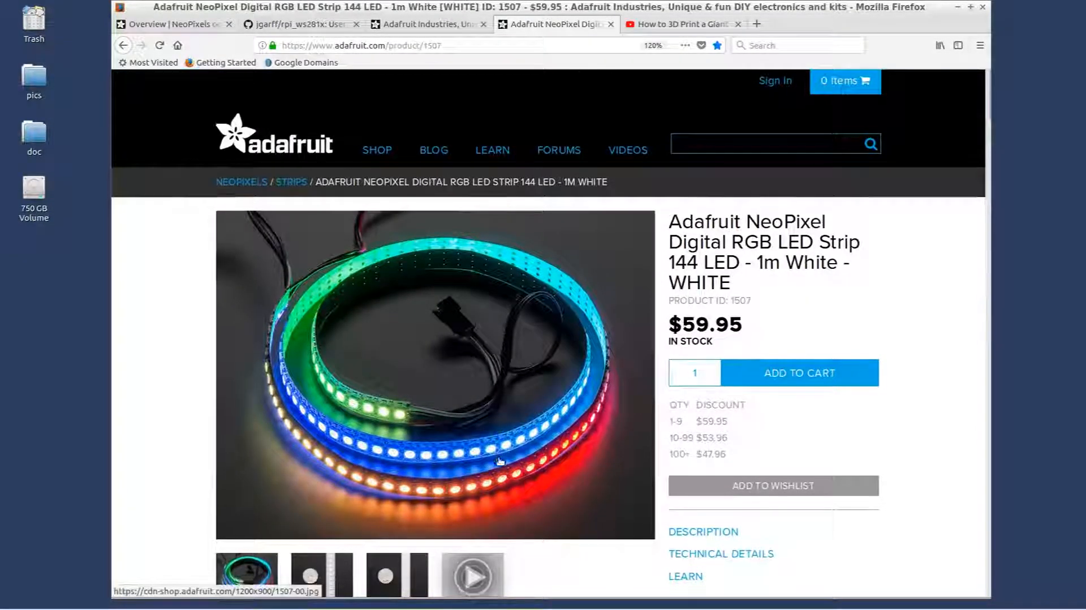
scroll("down", 3)
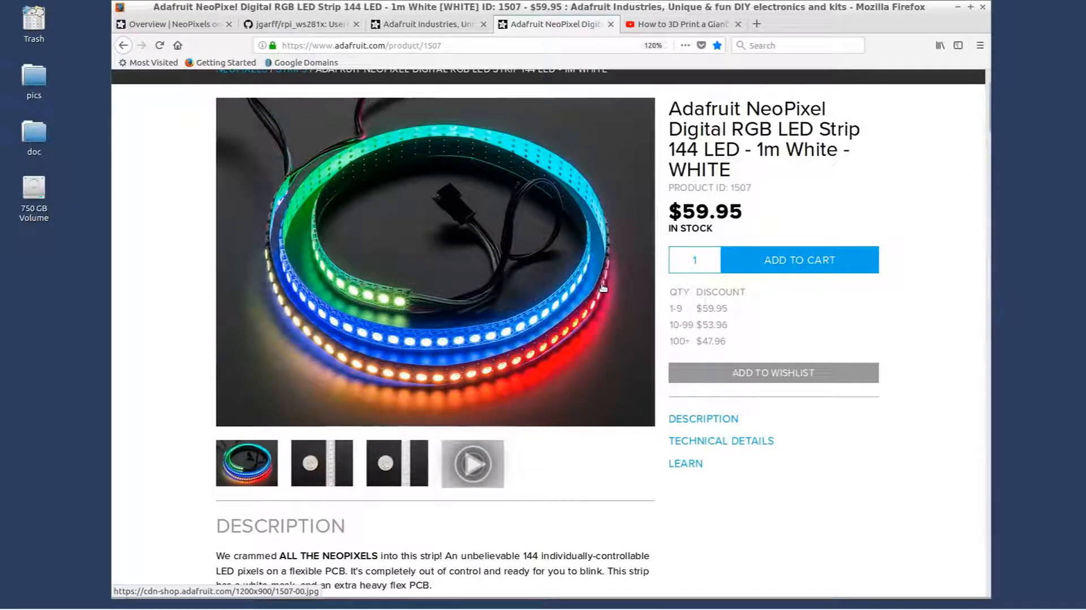
mouse_move(611, 349)
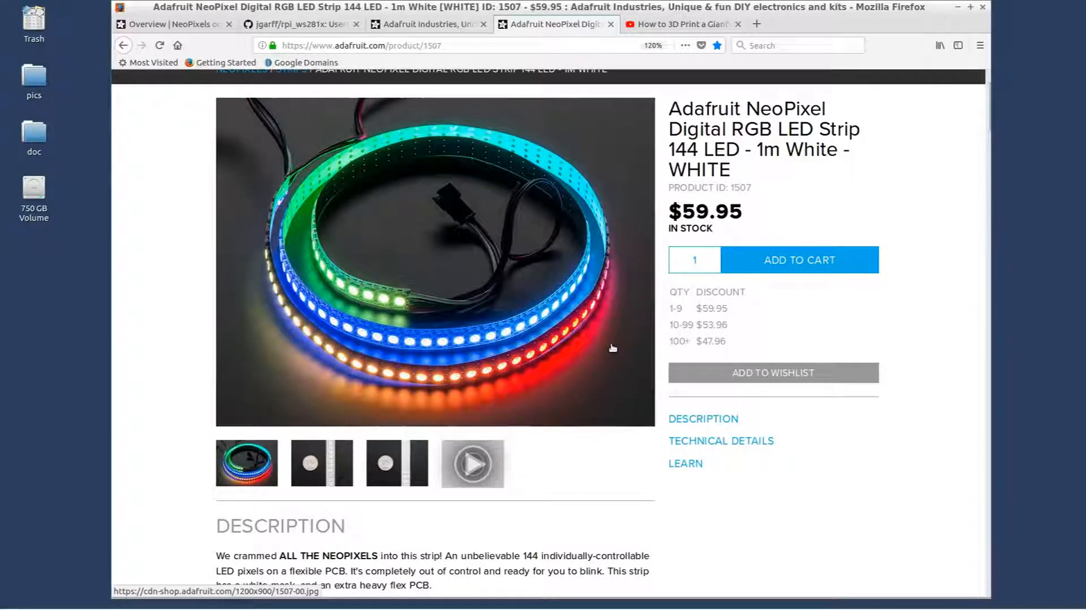
scroll("down", 3)
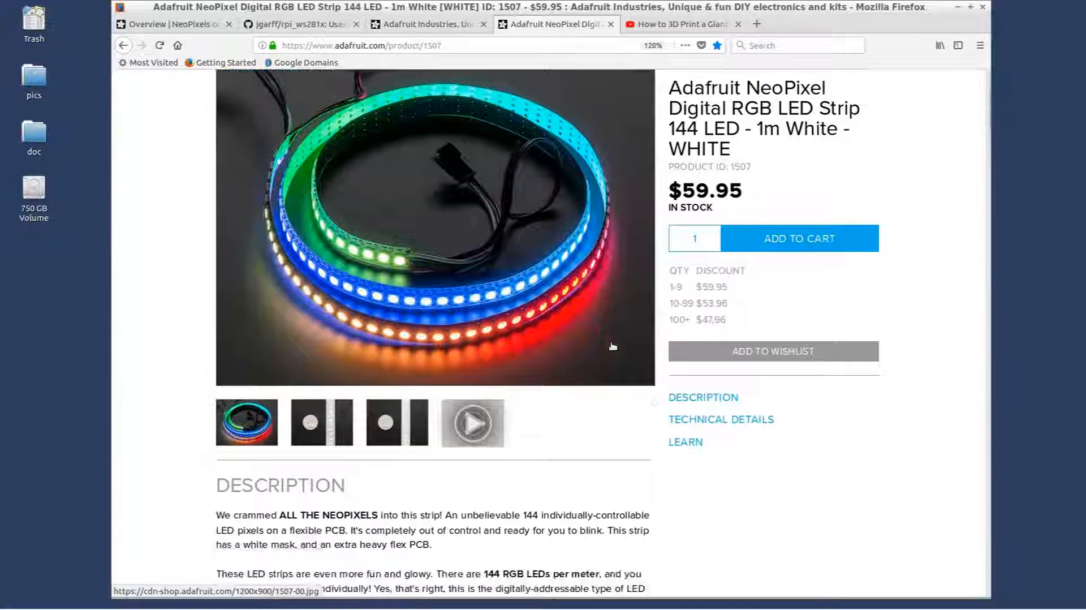
scroll("down", 3)
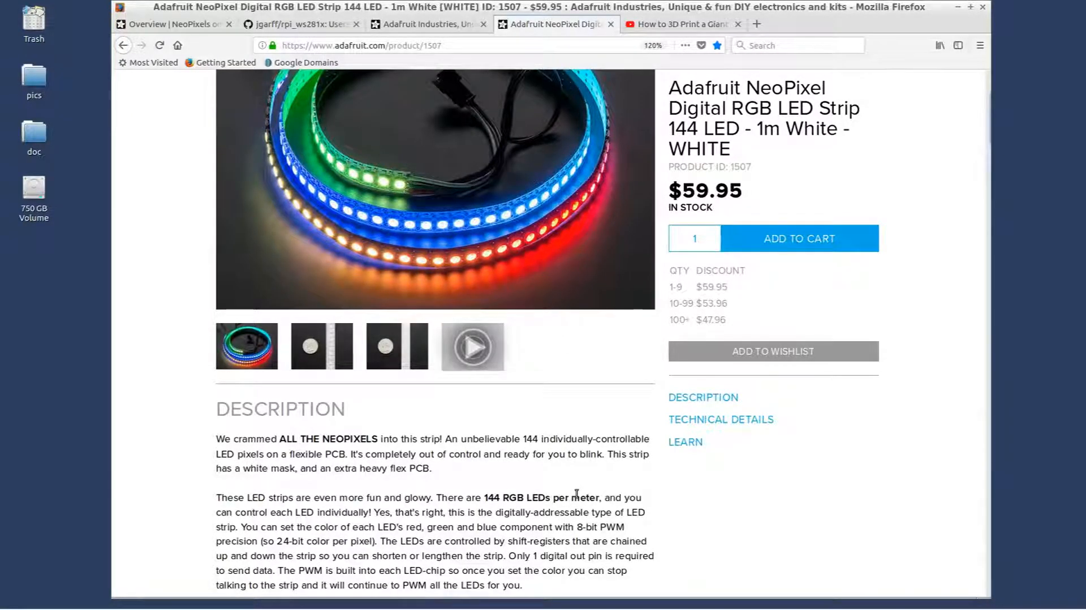
scroll("up", 3)
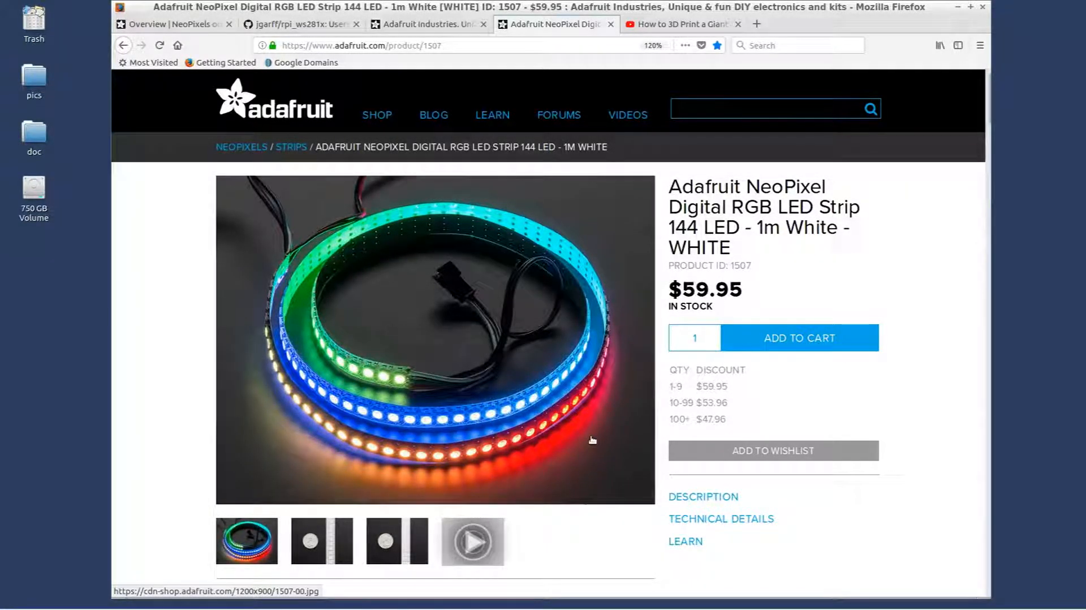
mouse_move(451, 280)
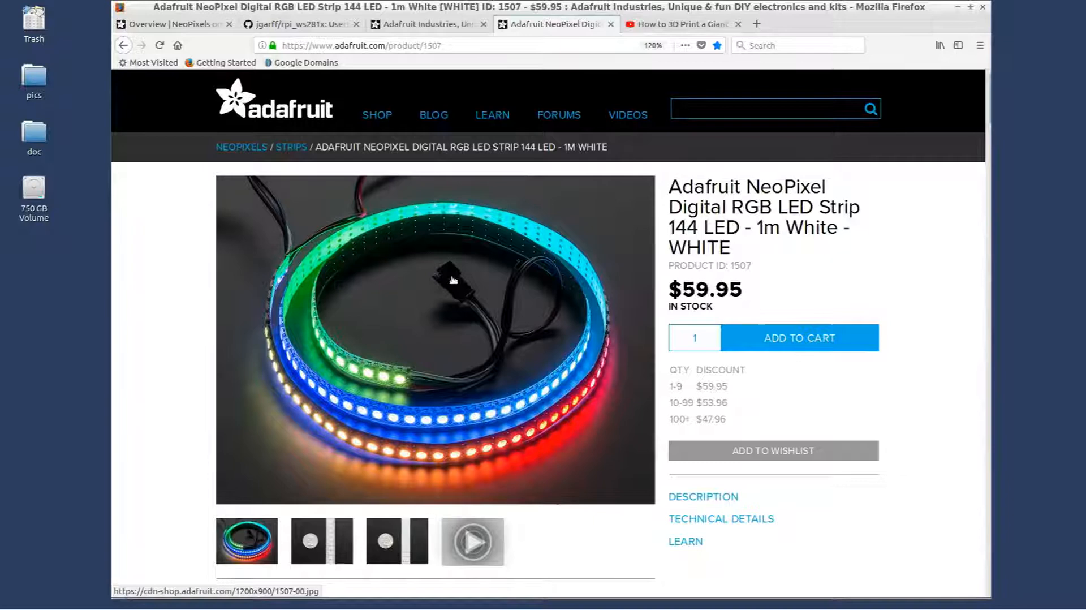